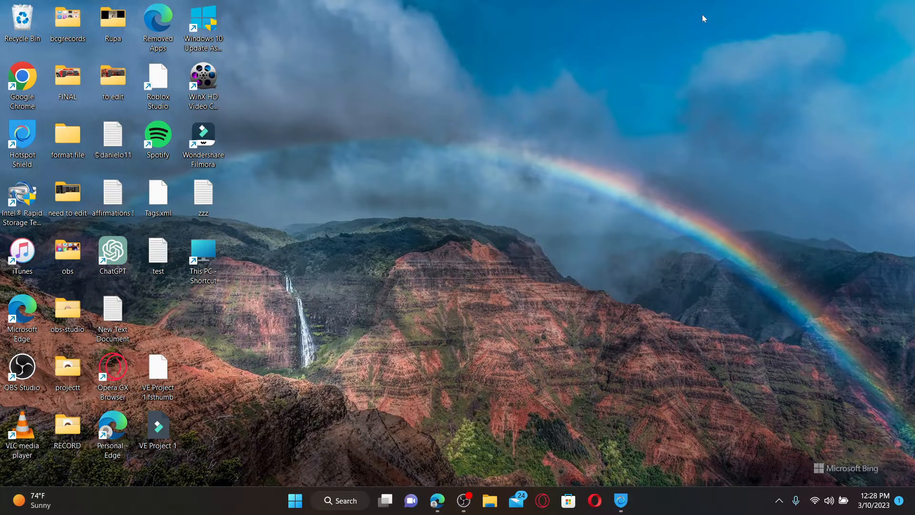
mouse_move(693, 15)
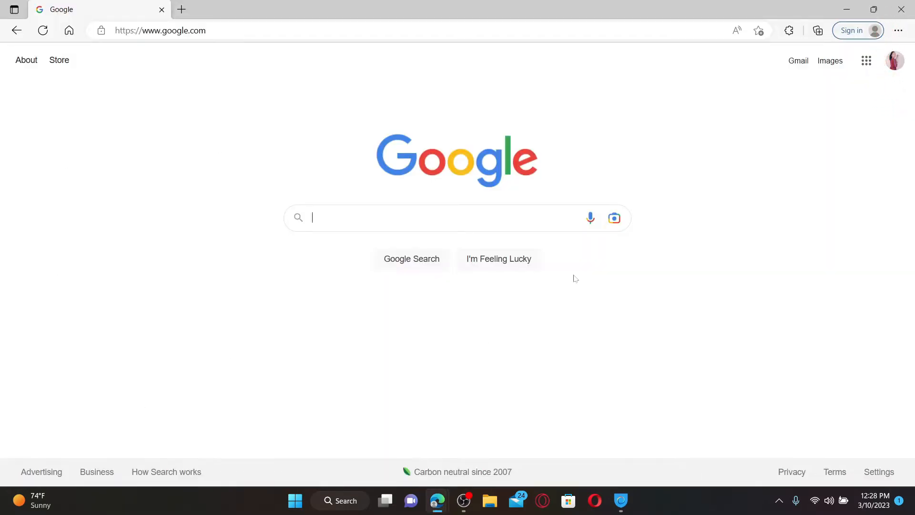
left_click(161, 30)
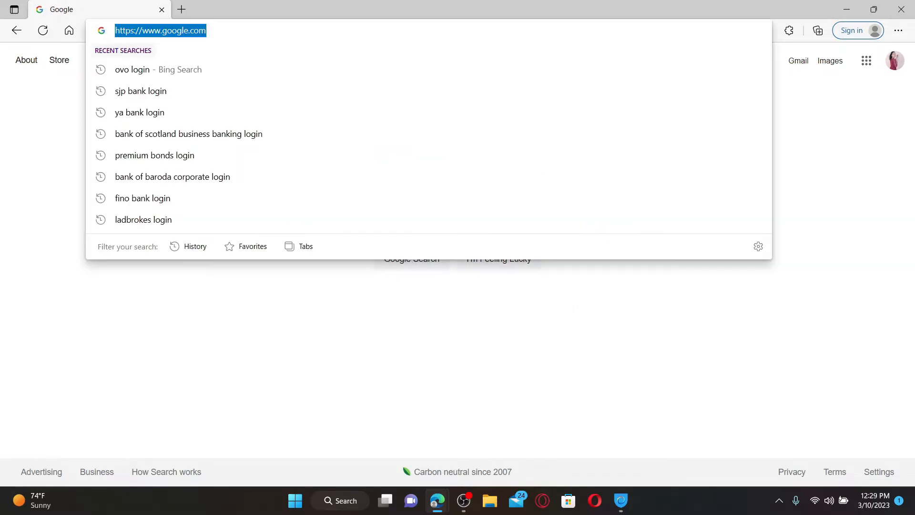
type("www.omegle.com")
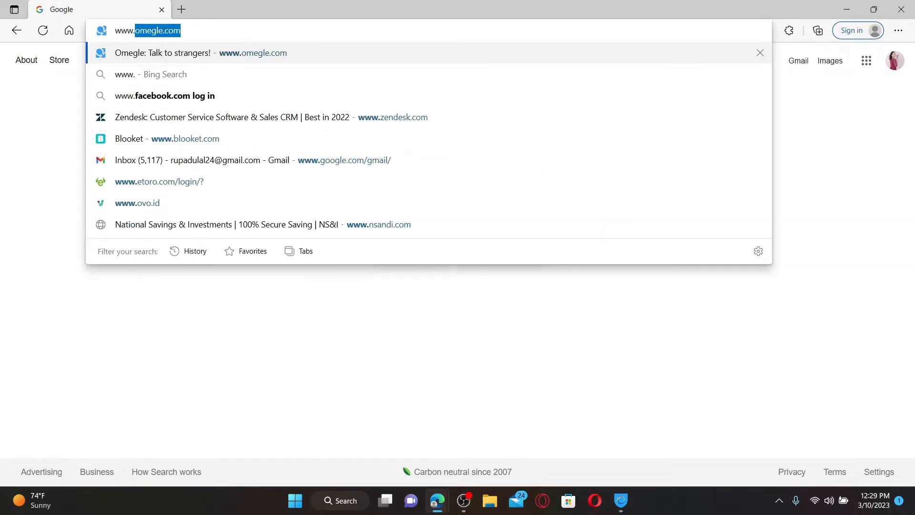
type("www.ovoenergy.c")
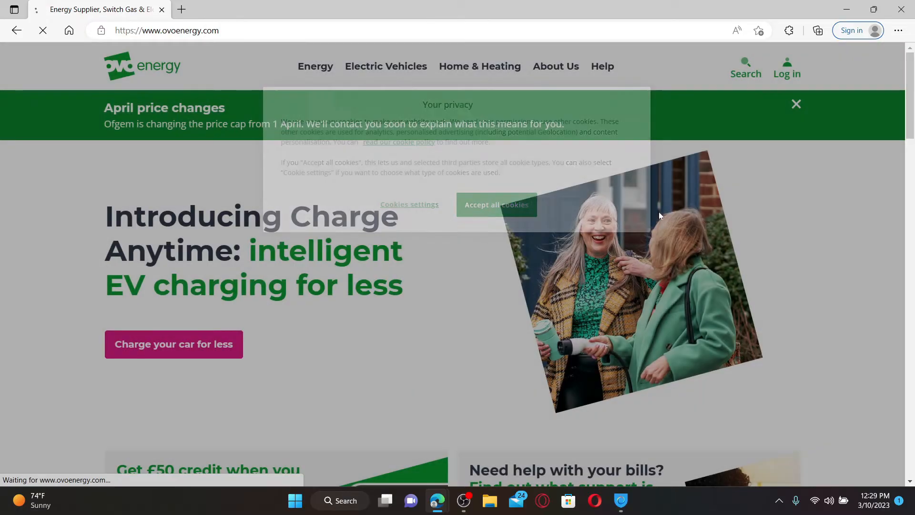
Step: Accept all cookies on the privacy notice and go to the account Log in page
left_click(496, 205)
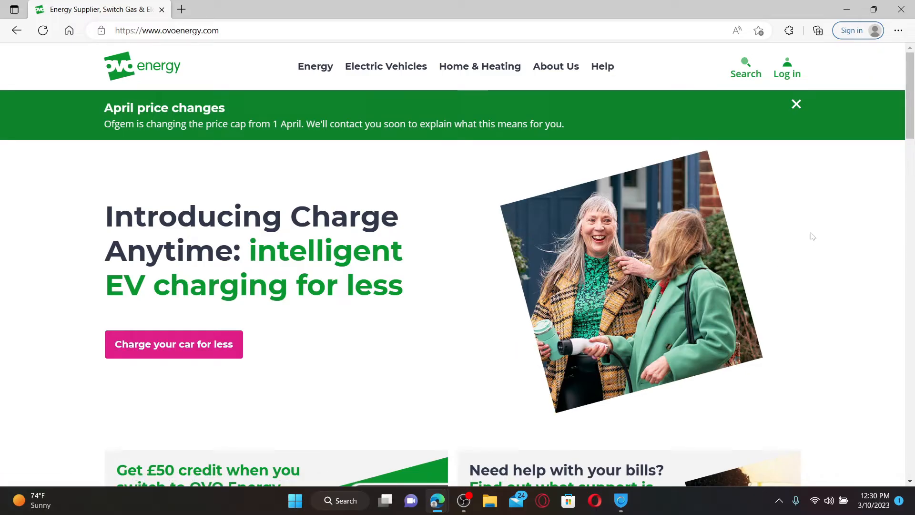
mouse_move(786, 66)
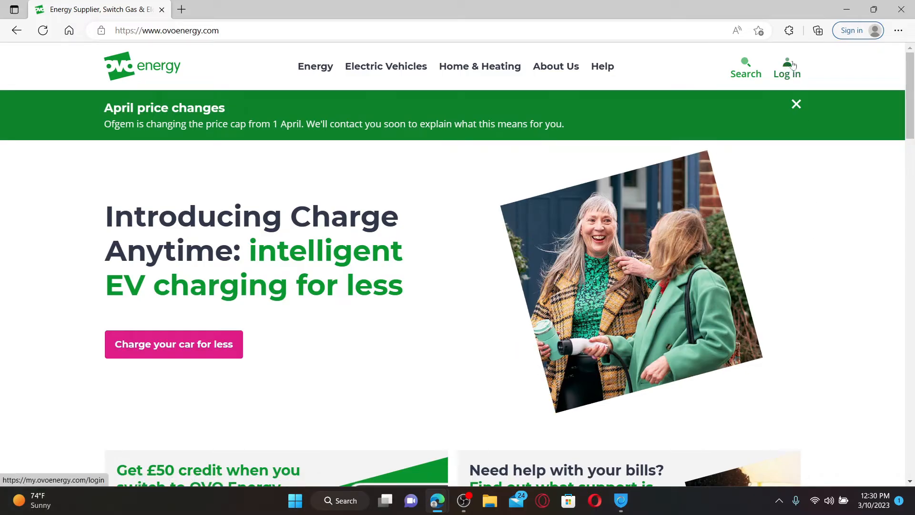
left_click(786, 66)
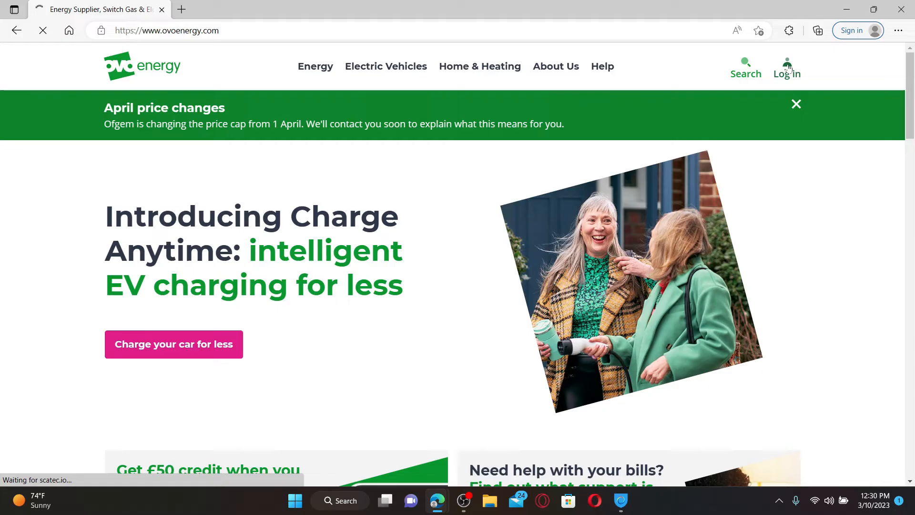
Step: Enter the username in the 'Email or My OVO ID' field of the login form
left_click(786, 66)
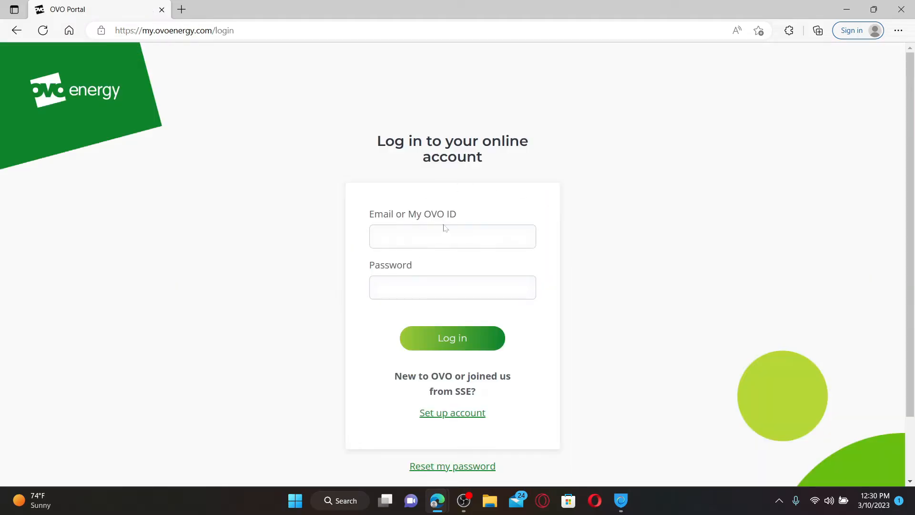
type("rupa454")
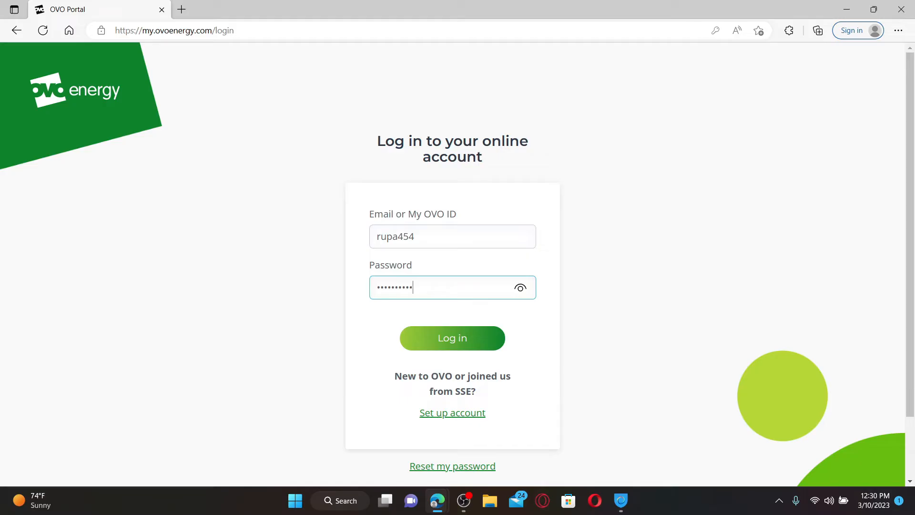
mouse_move(452, 413)
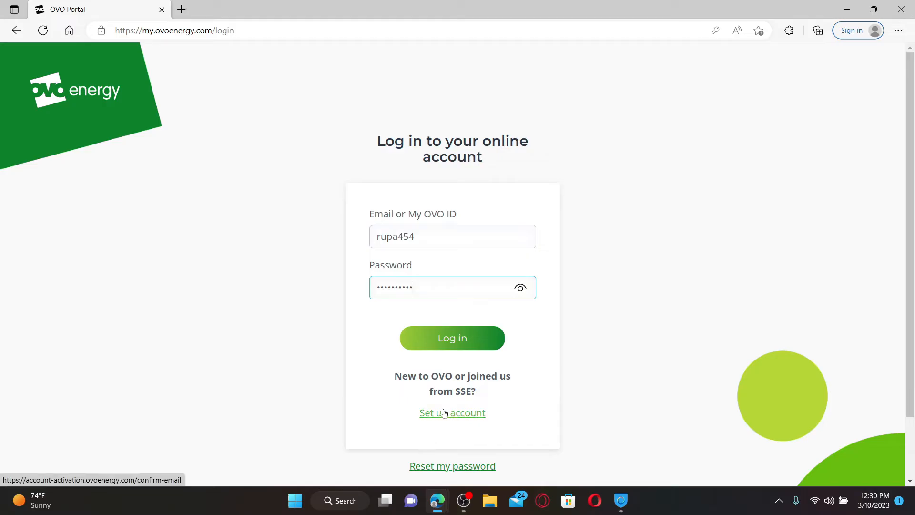